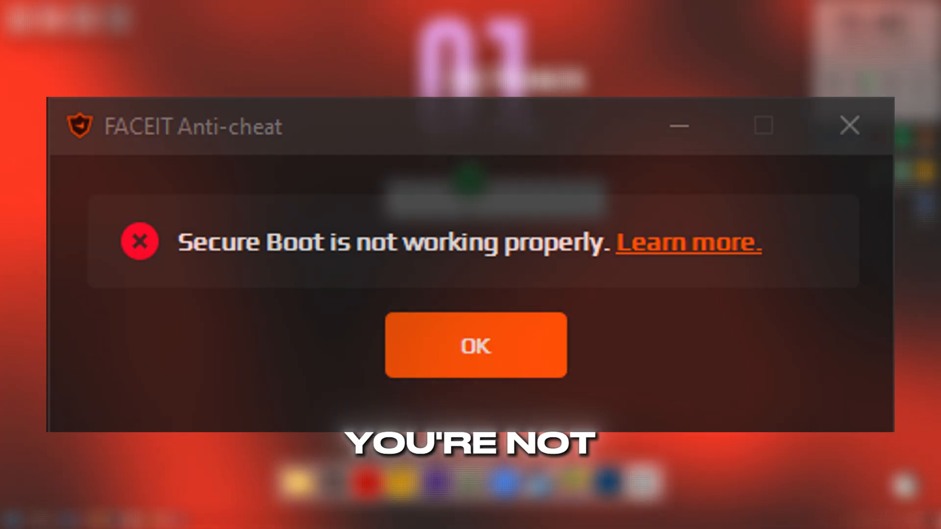
# Dismiss the FACEIT Secure Boot error and enter msinfo32 in the Run prompt.
pyautogui.click(475, 345)
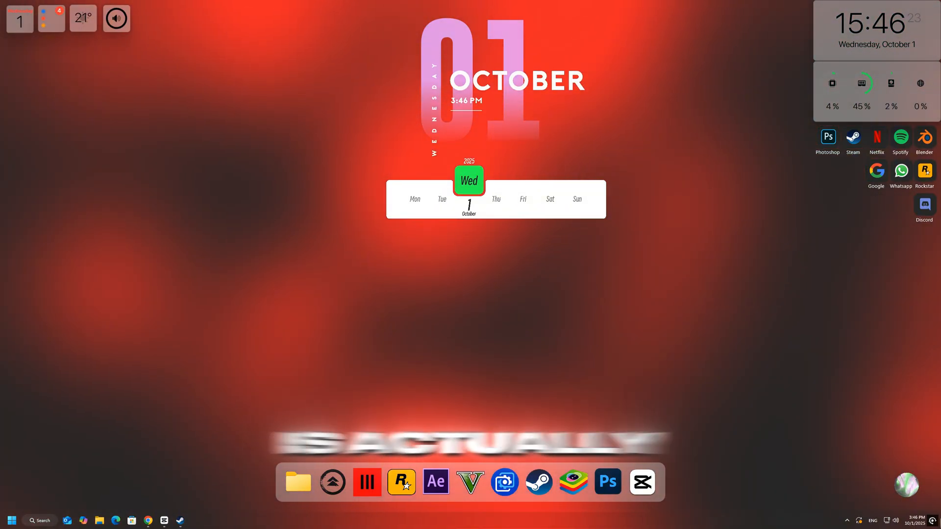
pyautogui.press('Win+r')
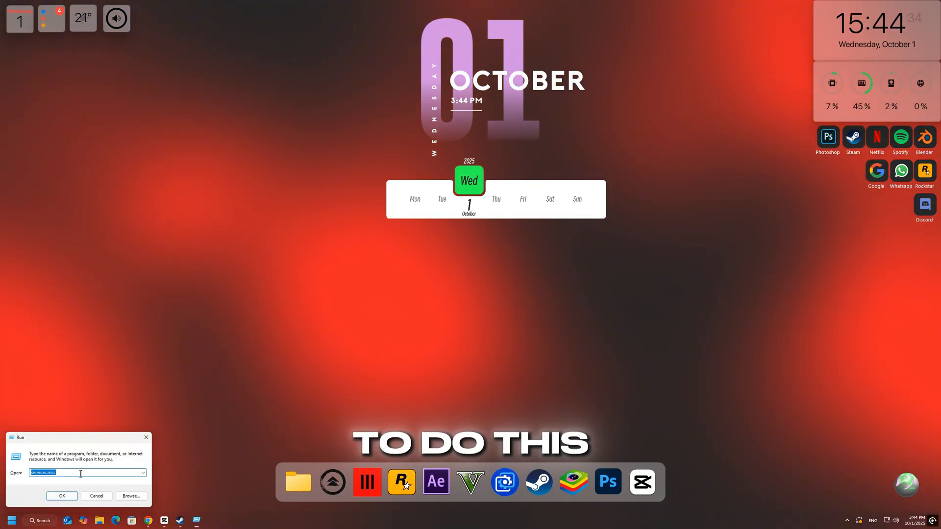
pyautogui.write('msinfo32')
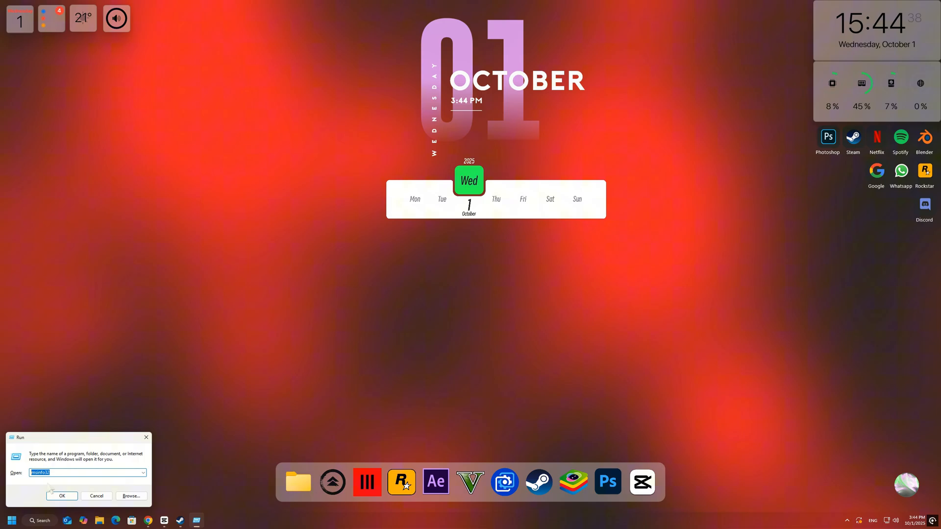
# Launch System Information from the Run prompt to check the Secure Boot State.
pyautogui.click(62, 495)
pyautogui.write('tpm.msc')
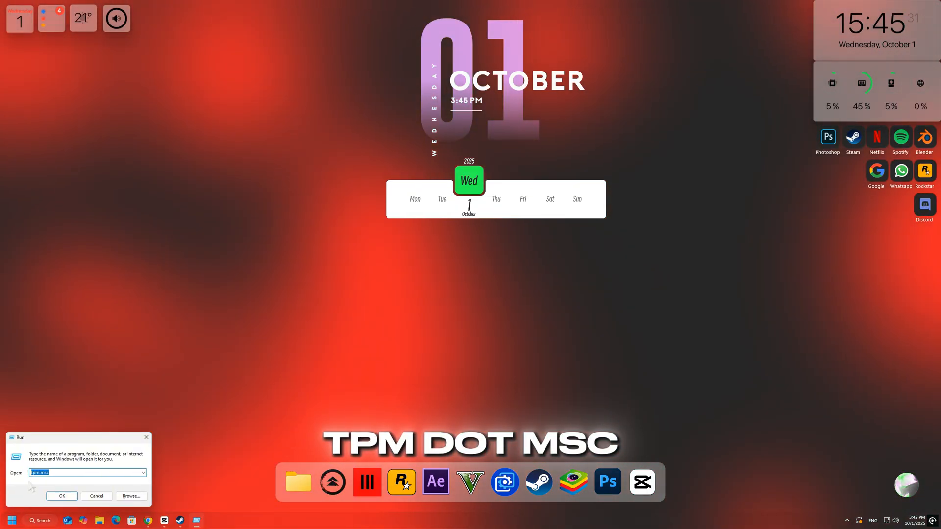
# Run tpm.msc, dismiss Customize View, confirm the TPM is ready, and close TPM Management.
pyautogui.click(62, 496)
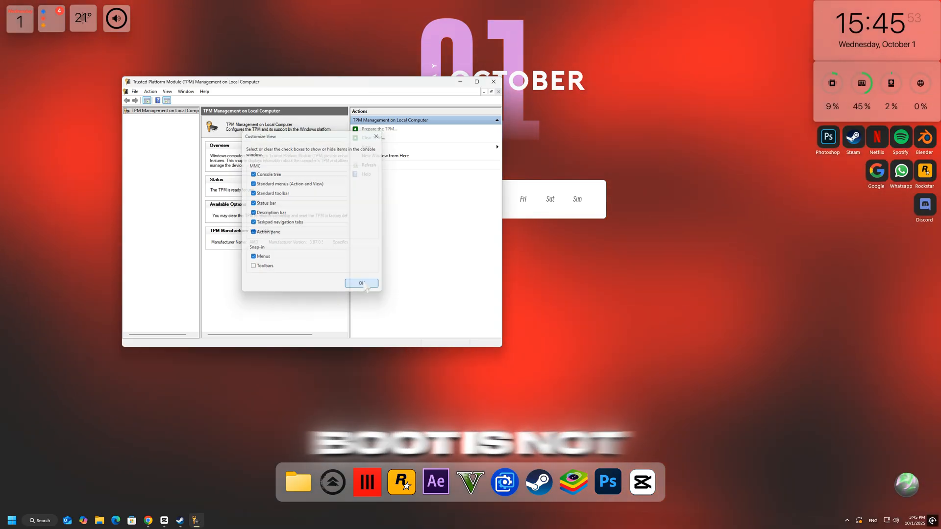
pyautogui.click(360, 282)
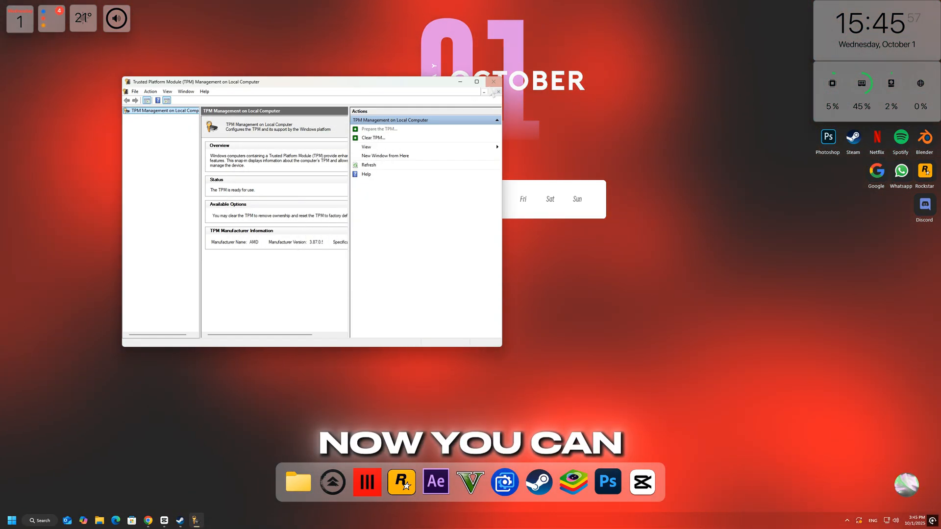
pyautogui.click(493, 81)
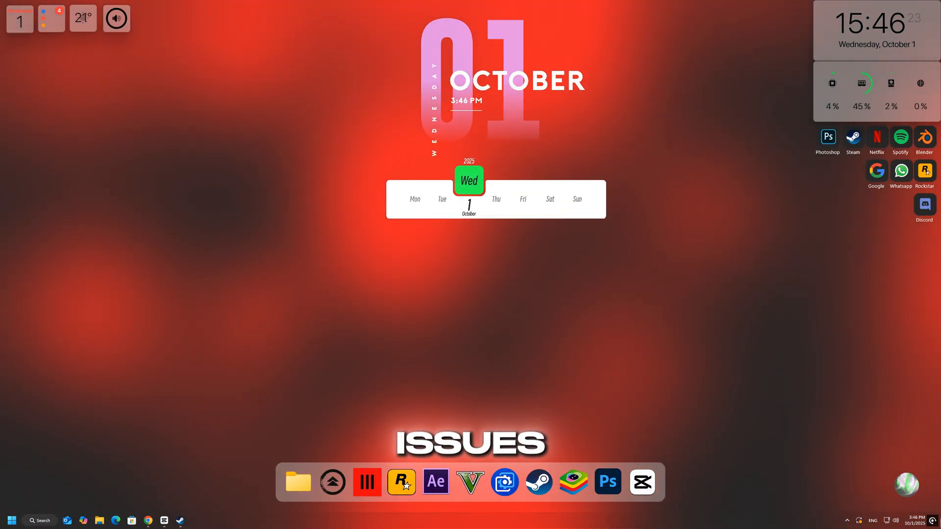